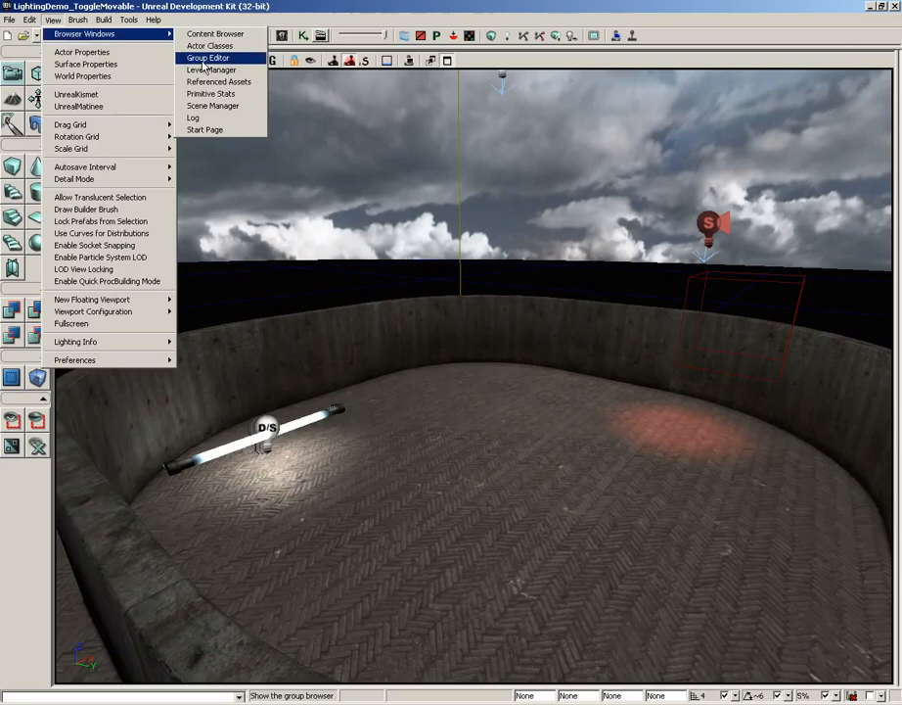
Step: Bring up the Actor Classes browser from the View menu
click(210, 47)
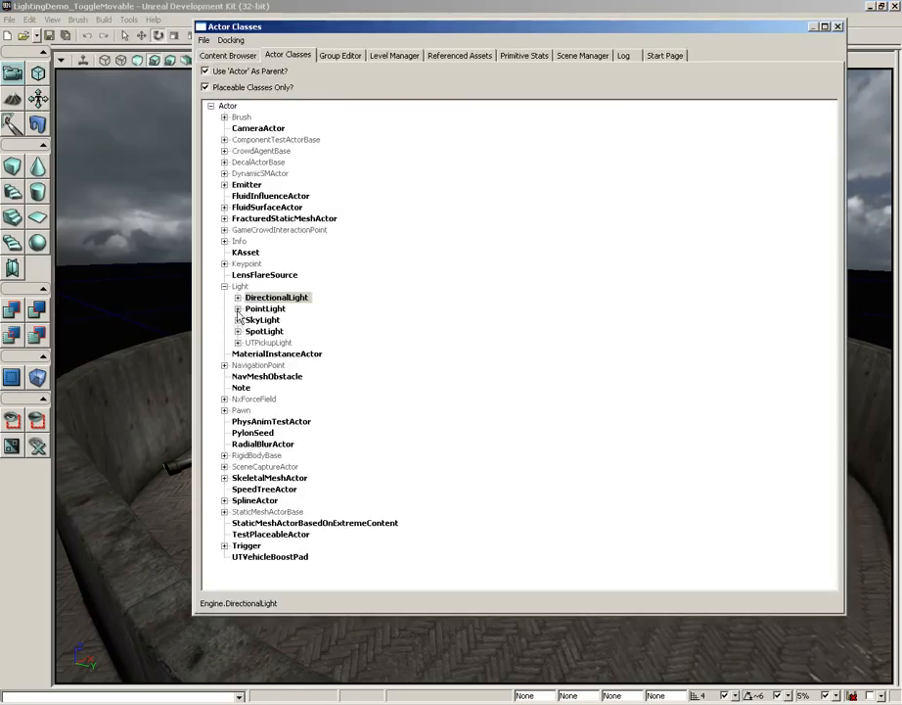
Step: Expand the light classes and inspect DirectionalLightToggleable, PointLightMovable, PointLightToggleable and SpotLightToggleable
click(237, 298)
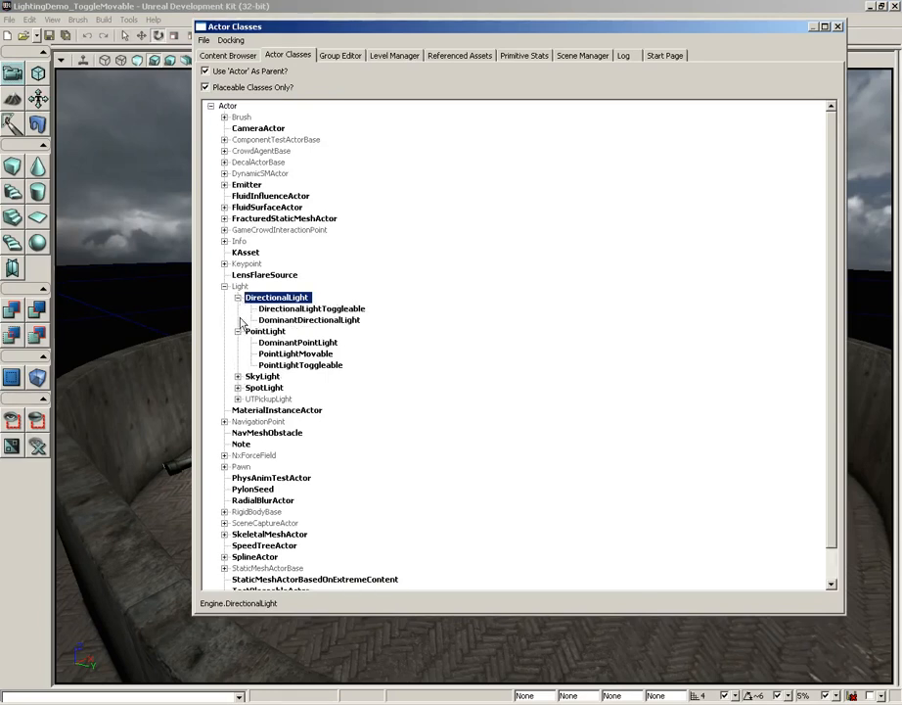
click(237, 387)
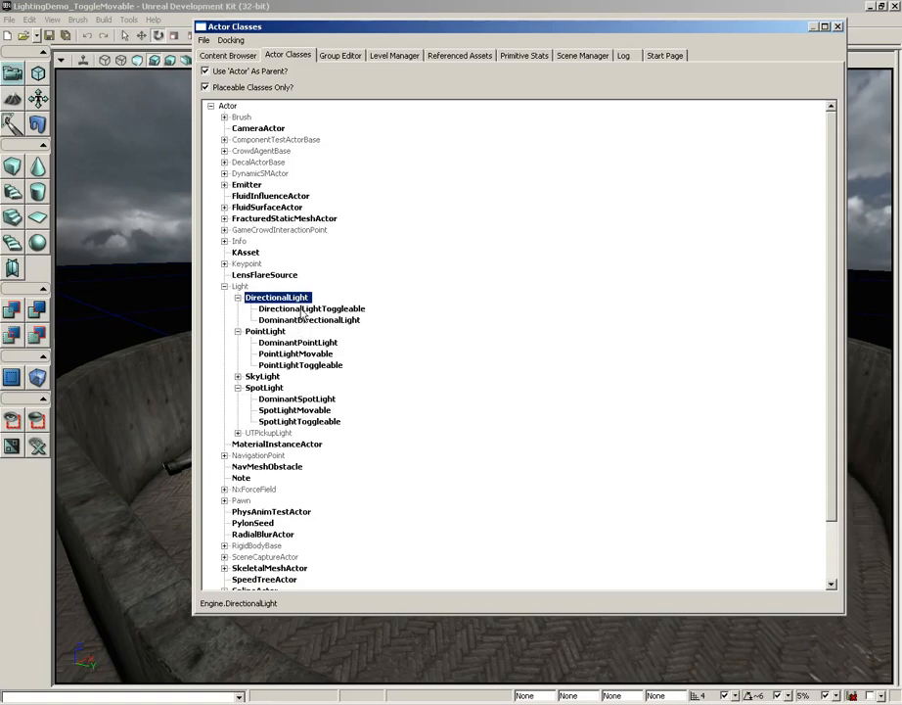
click(311, 310)
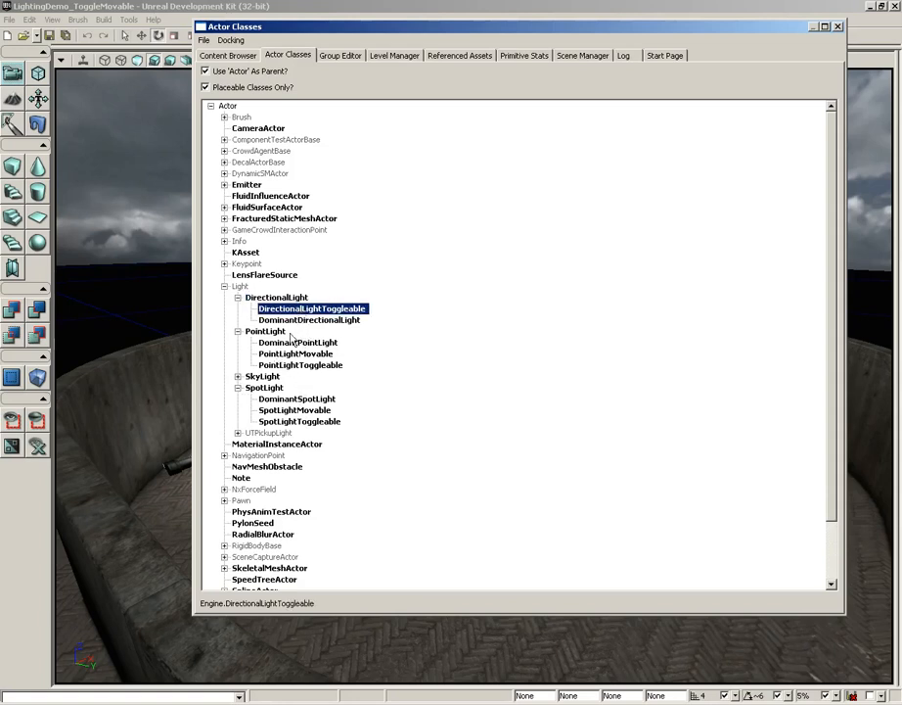
click(296, 352)
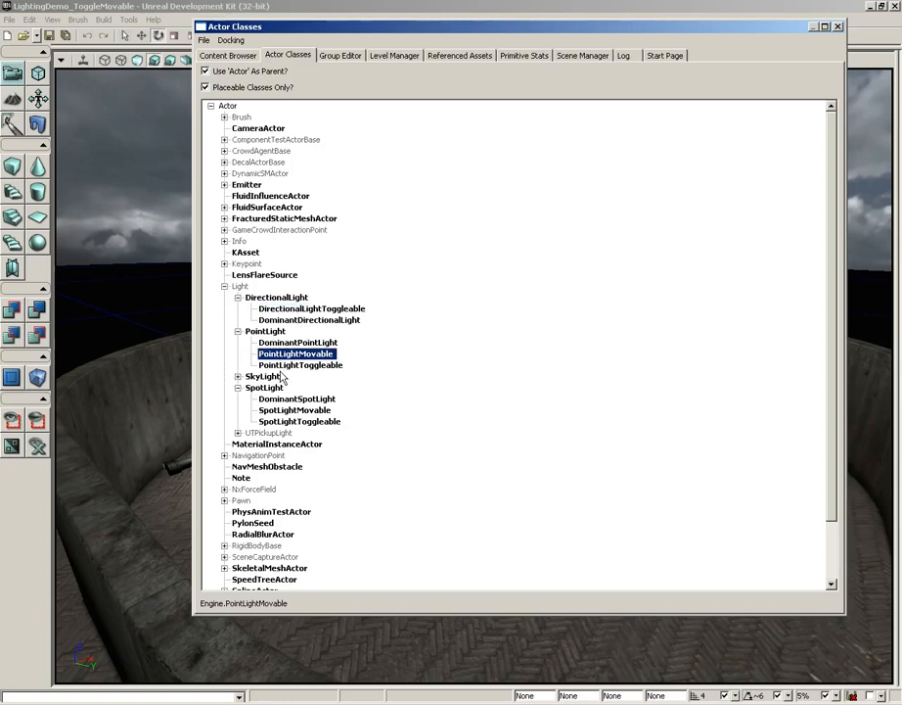
click(302, 364)
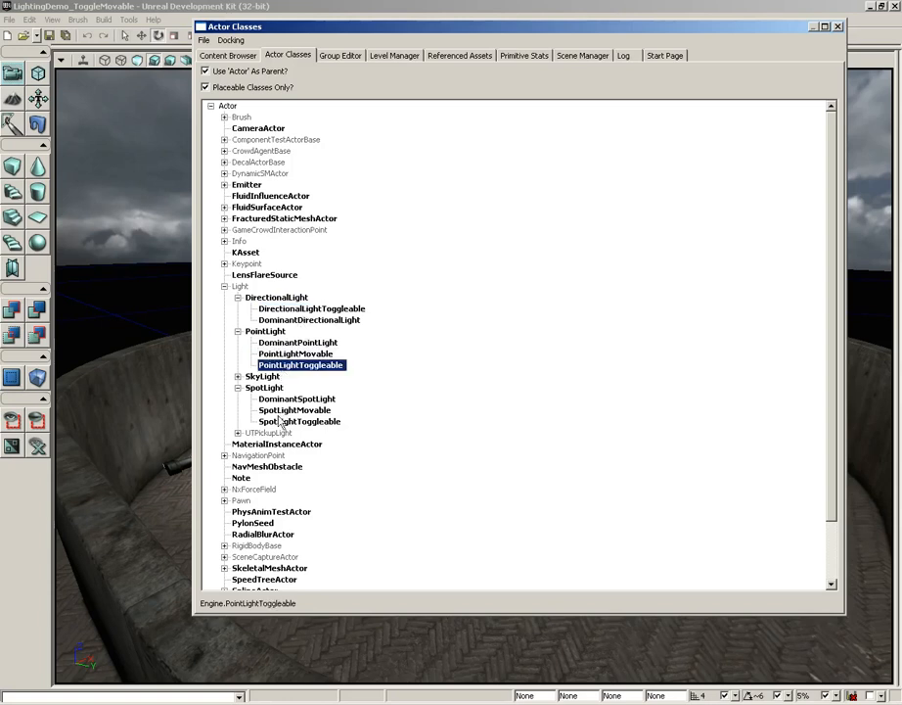
click(302, 421)
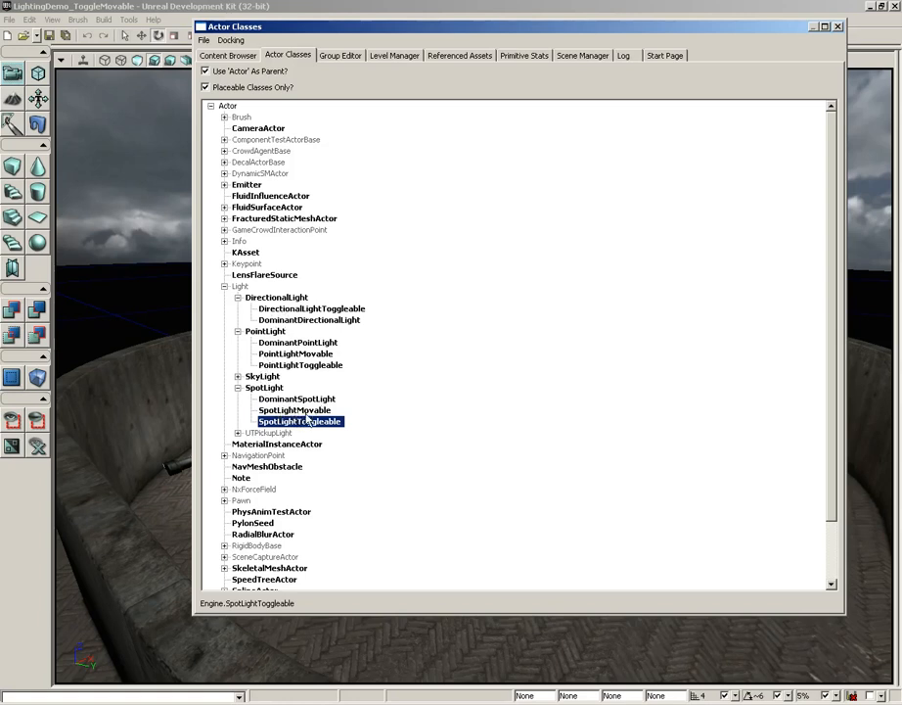
Step: Inspect SpotLightMovable, then make PointLightMovable the class to place
click(293, 409)
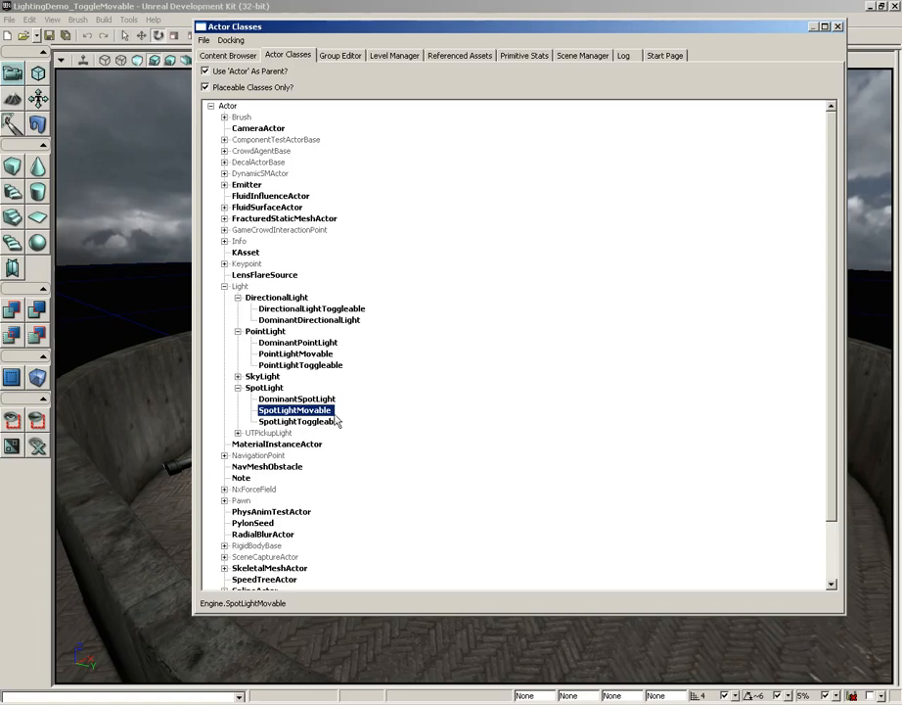
click(296, 353)
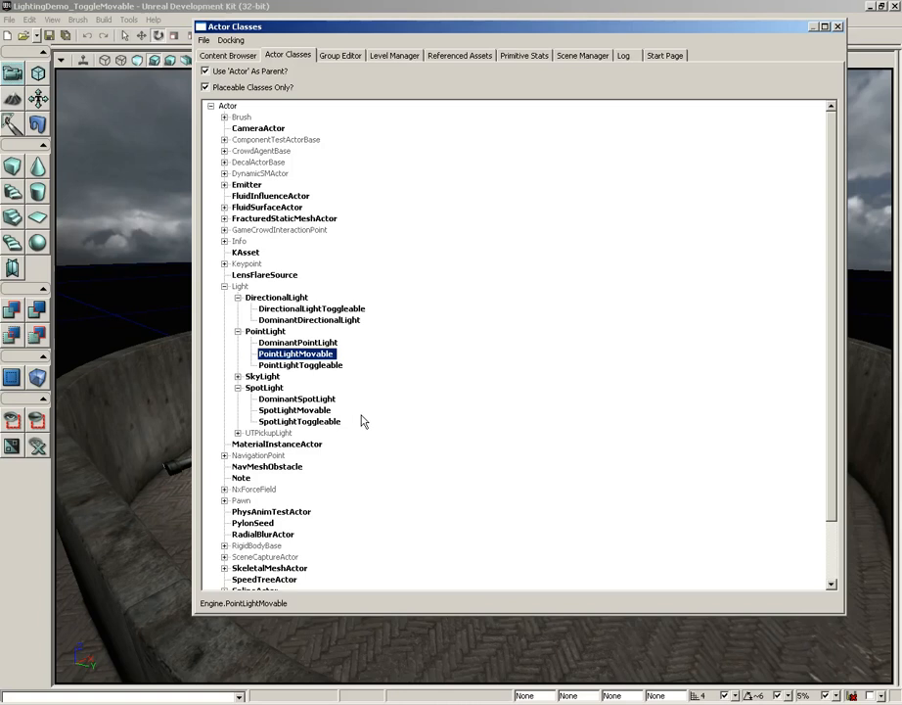
mouse_move(313, 372)
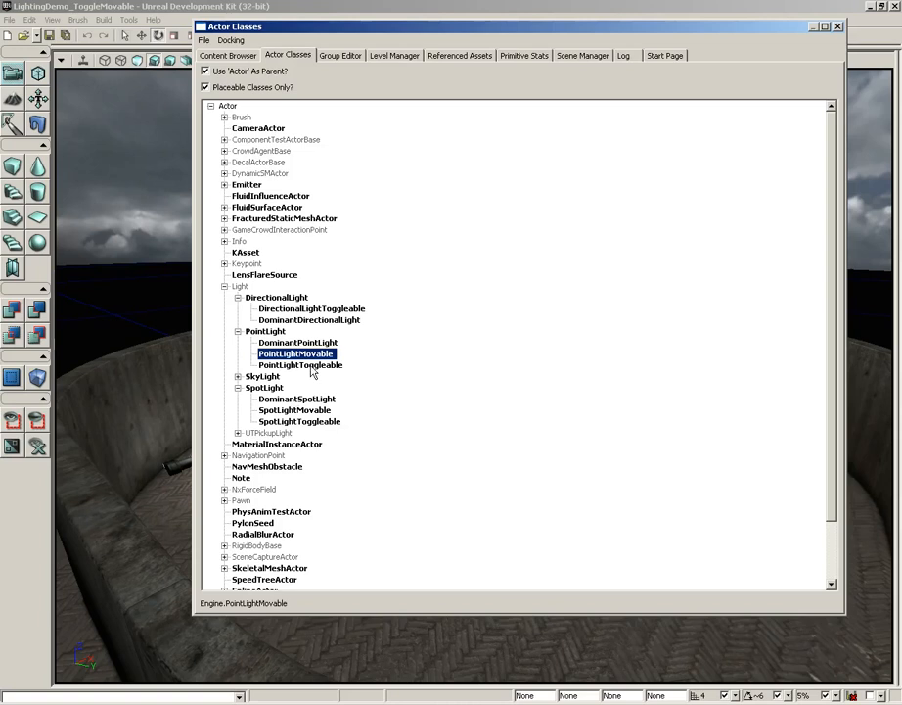
mouse_move(533, 121)
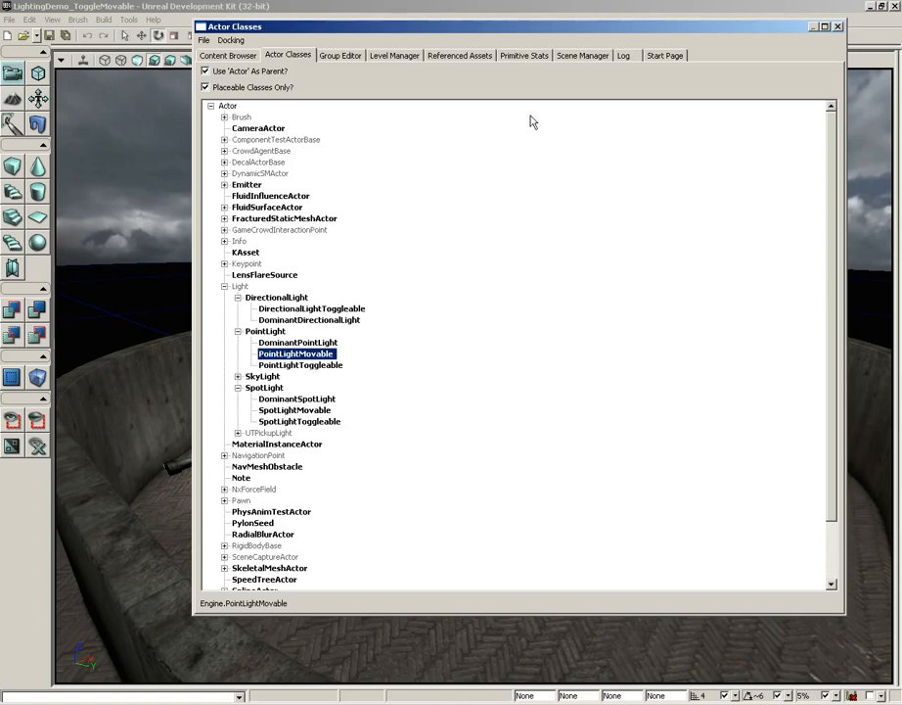
mouse_move(838, 28)
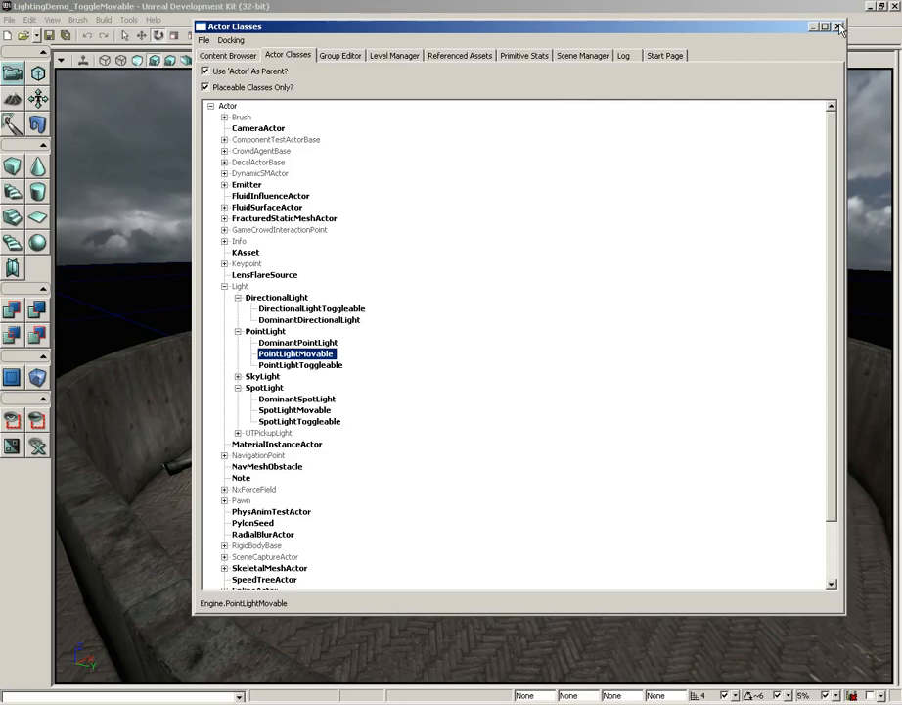
Step: Close the Actor Classes browser and select the arena floor surface
click(838, 28)
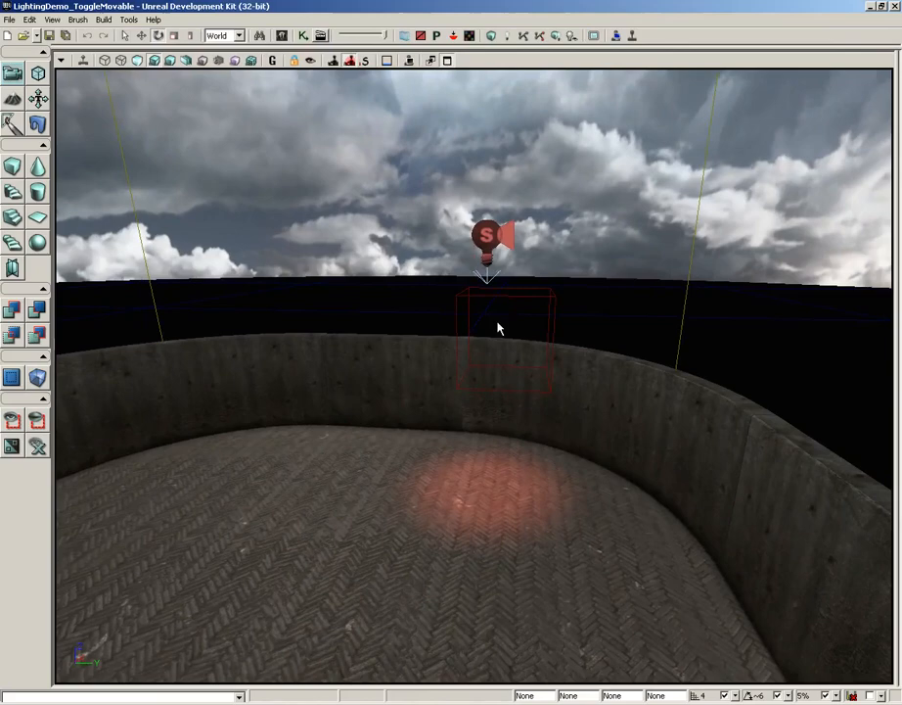
click(489, 238)
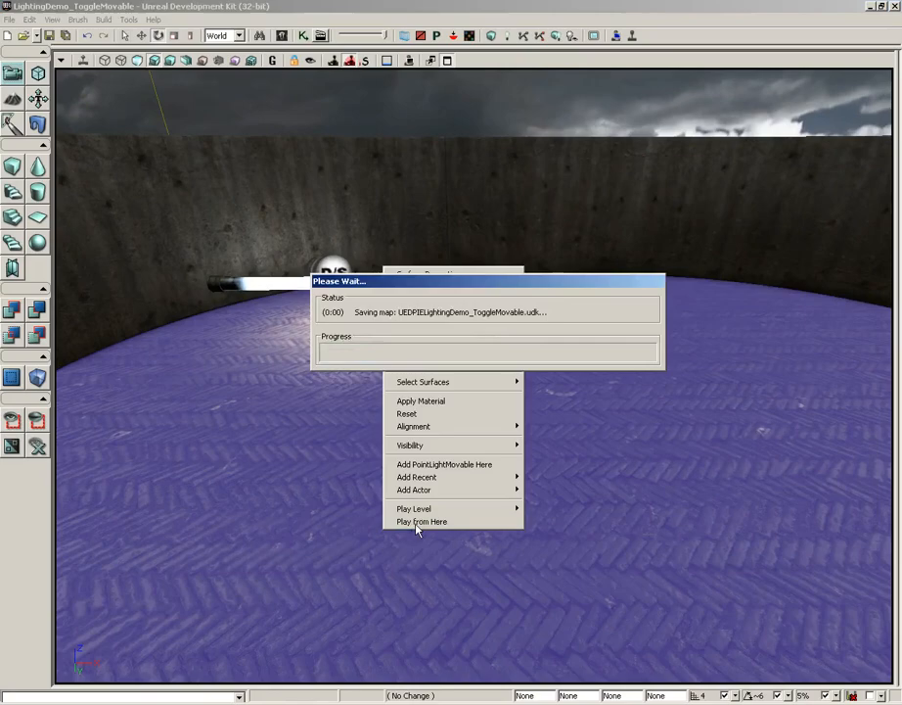
Step: Play the level from the floor to see the red spotlight, then end the test session
click(423, 521)
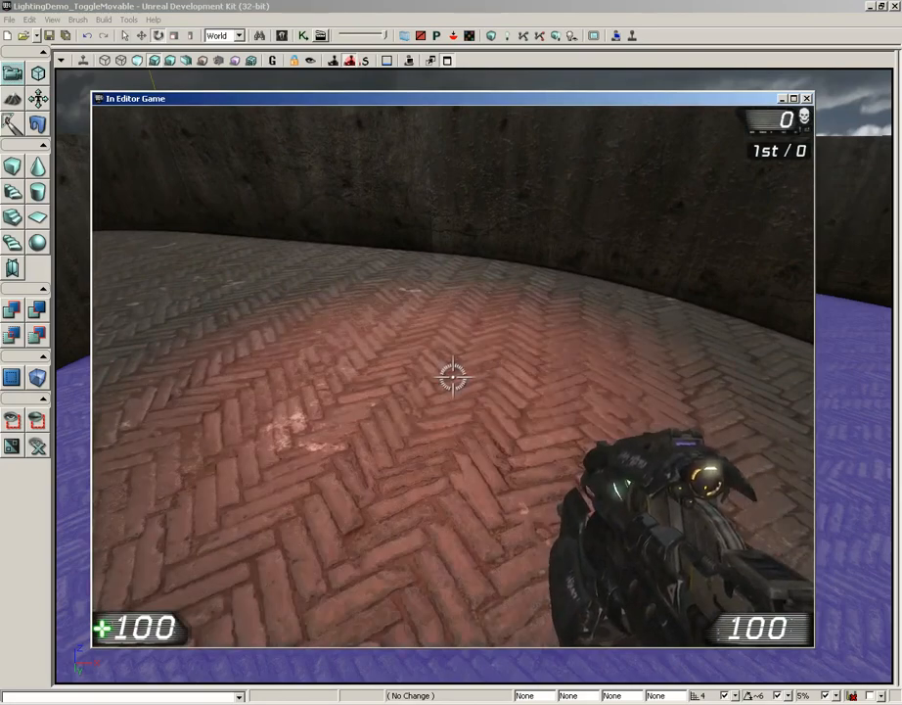
click(806, 97)
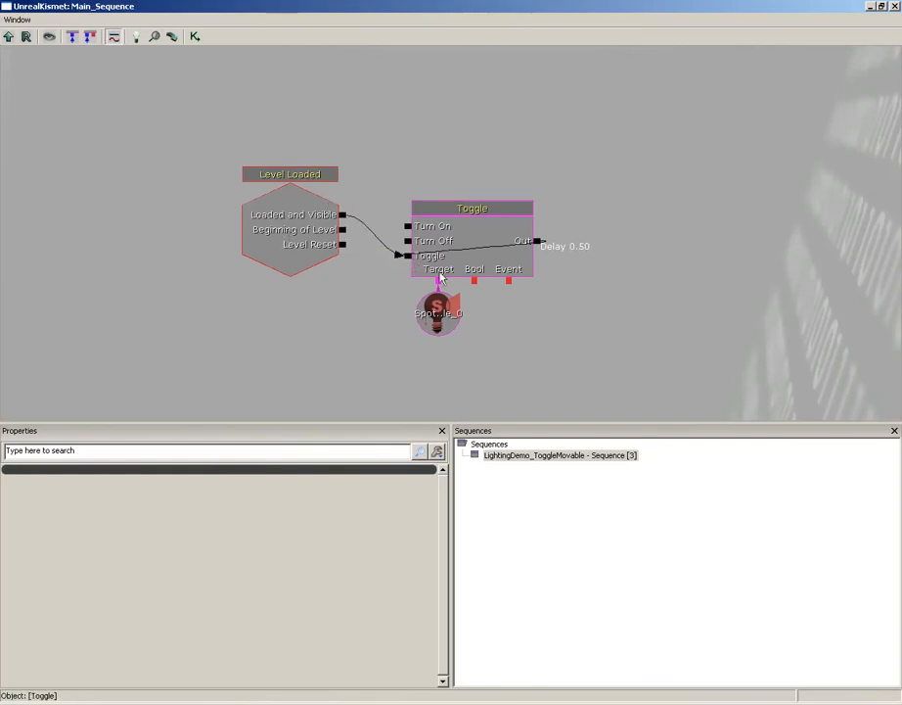
Step: Close Kismet and play from the floor again, now seeing it unlit
click(438, 313)
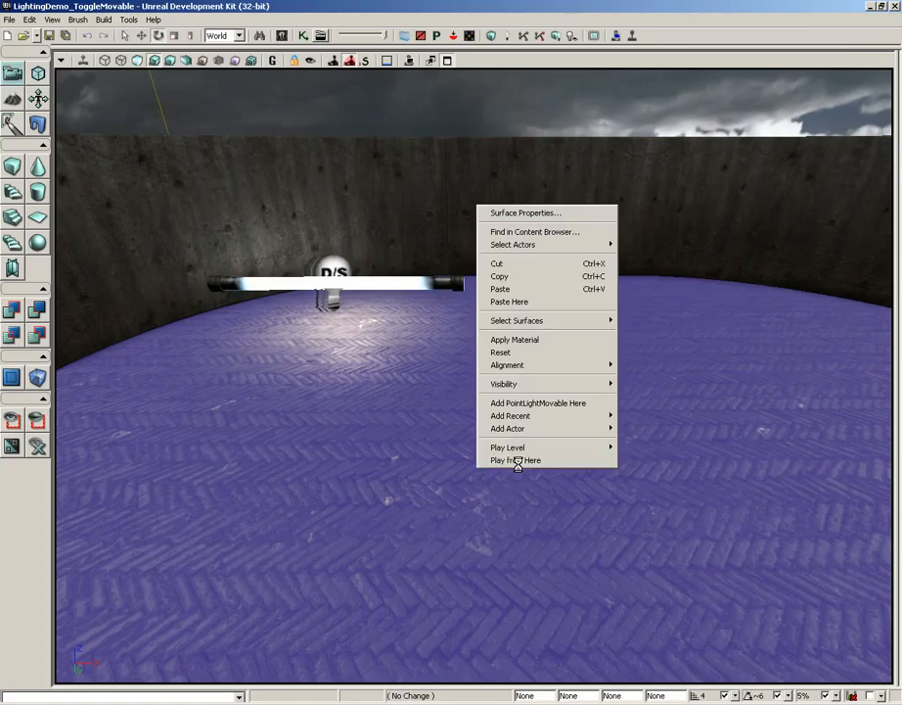
click(517, 460)
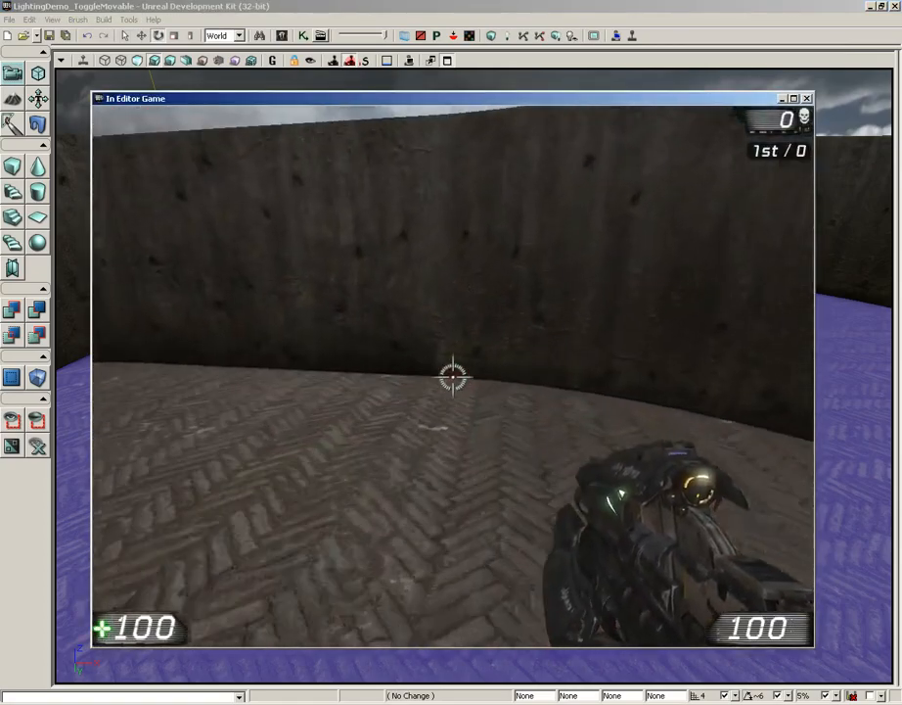